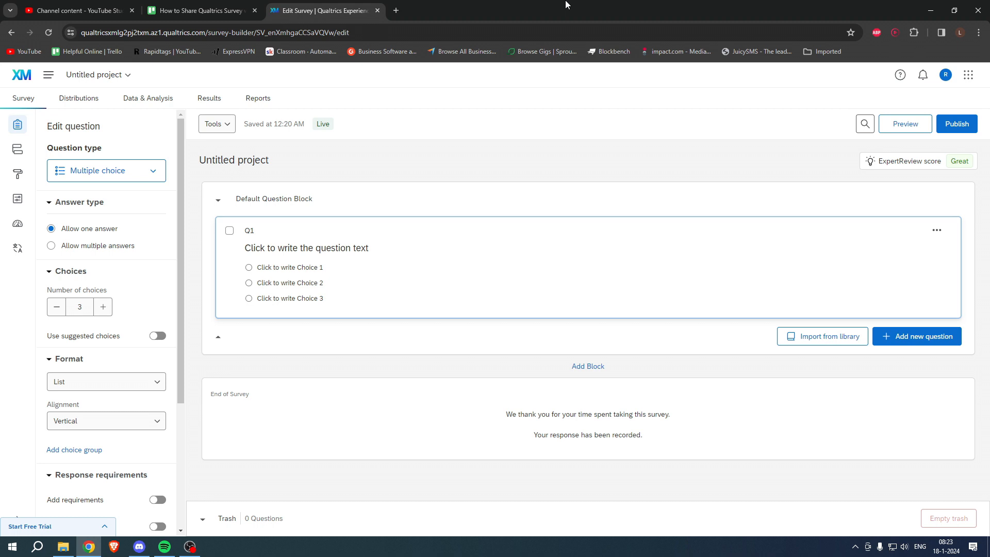
pyautogui.moveTo(185, 141)
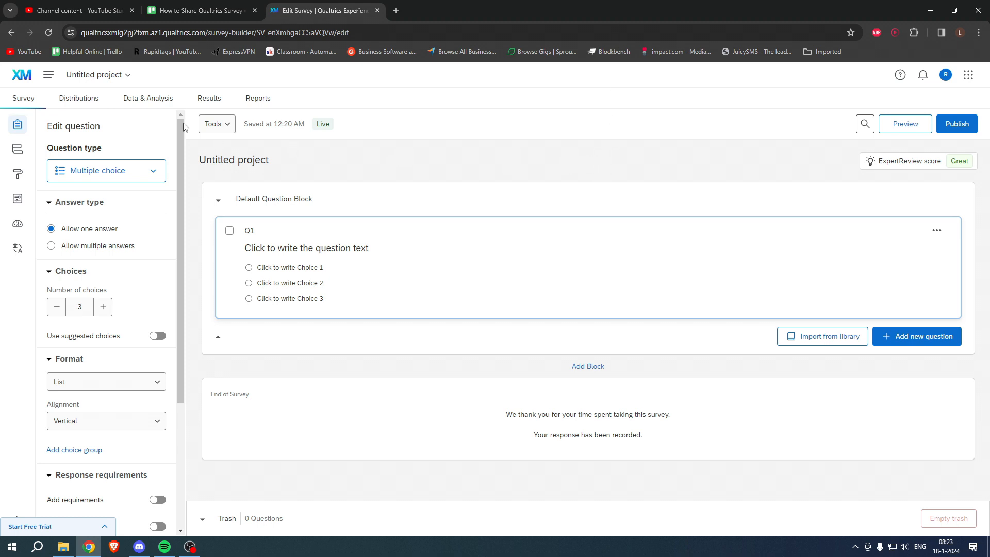
# Create a single reusable anonymous link from Distributions and copy it.
pyautogui.click(78, 98)
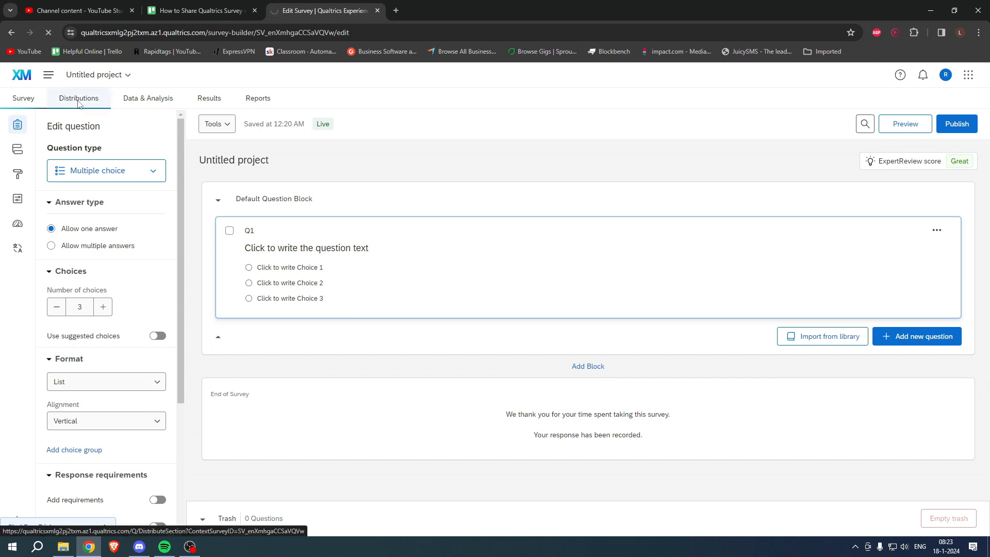
pyautogui.click(79, 98)
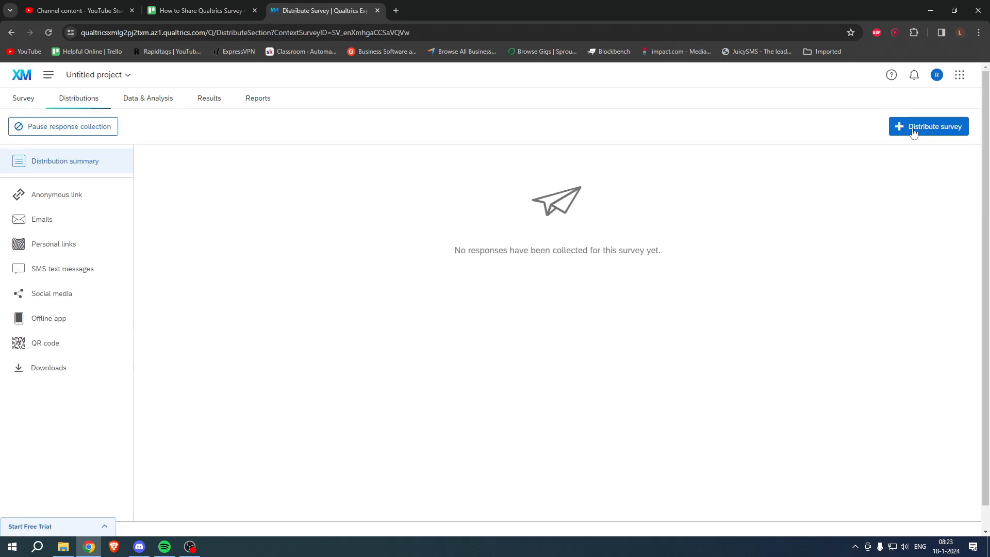
pyautogui.click(936, 126)
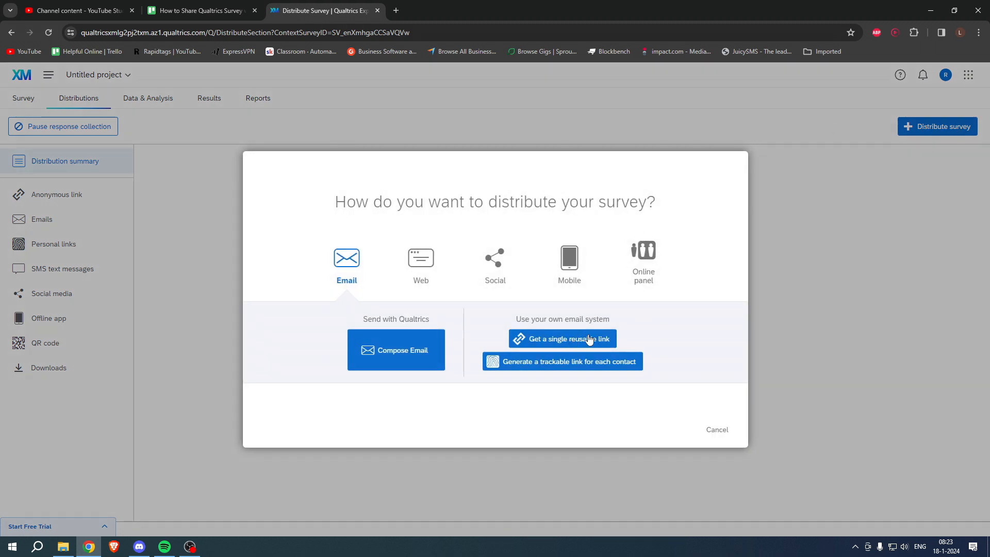
pyautogui.click(562, 339)
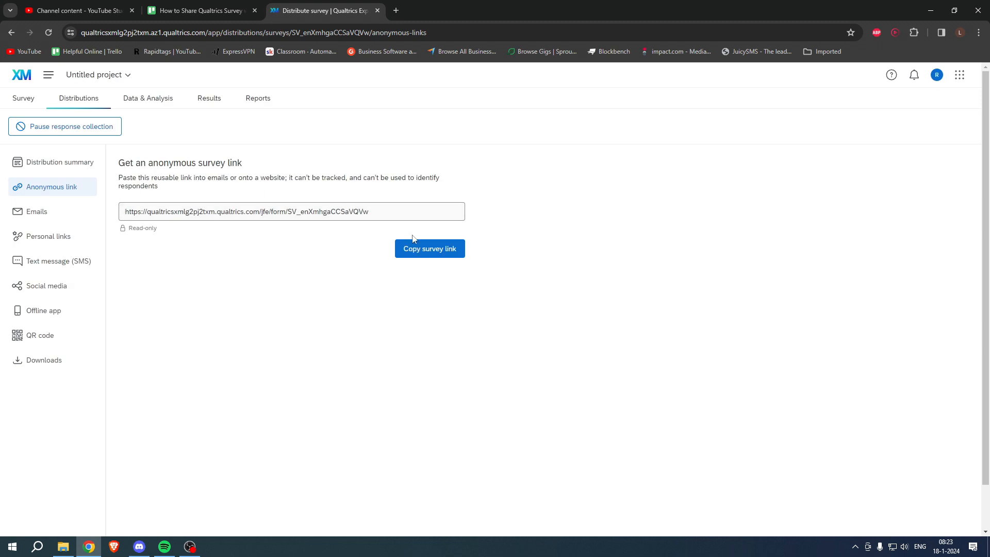
pyautogui.click(430, 249)
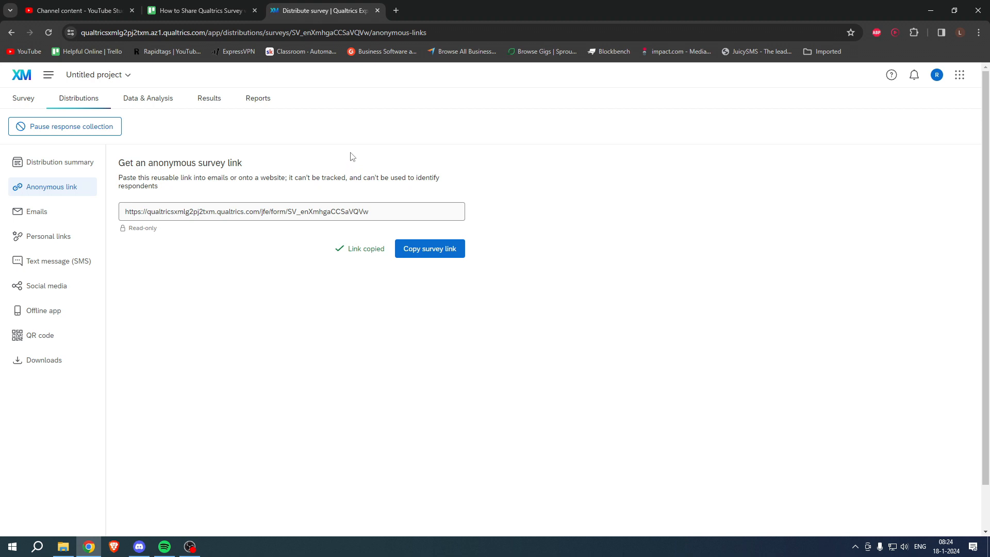
pyautogui.moveTo(334, 129)
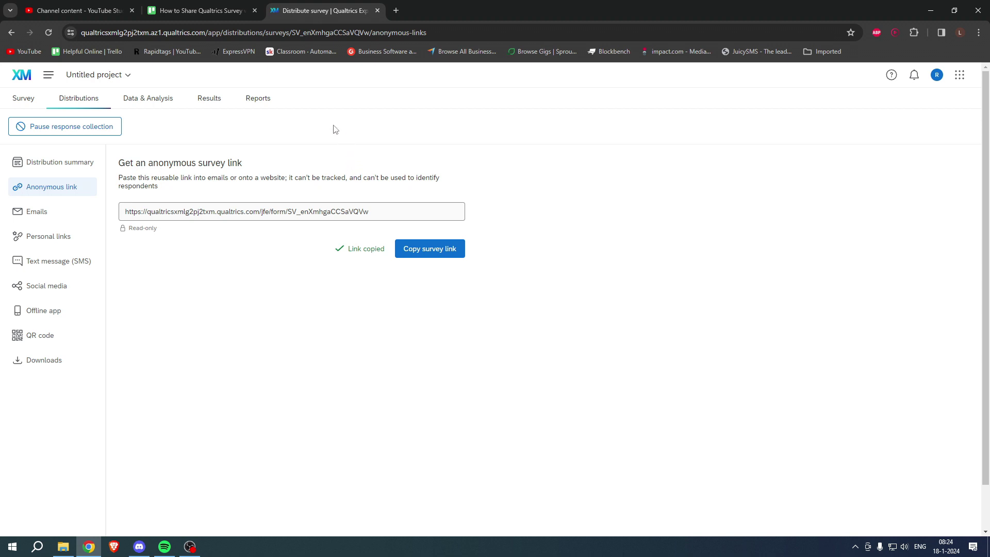
pyautogui.moveTo(48, 76)
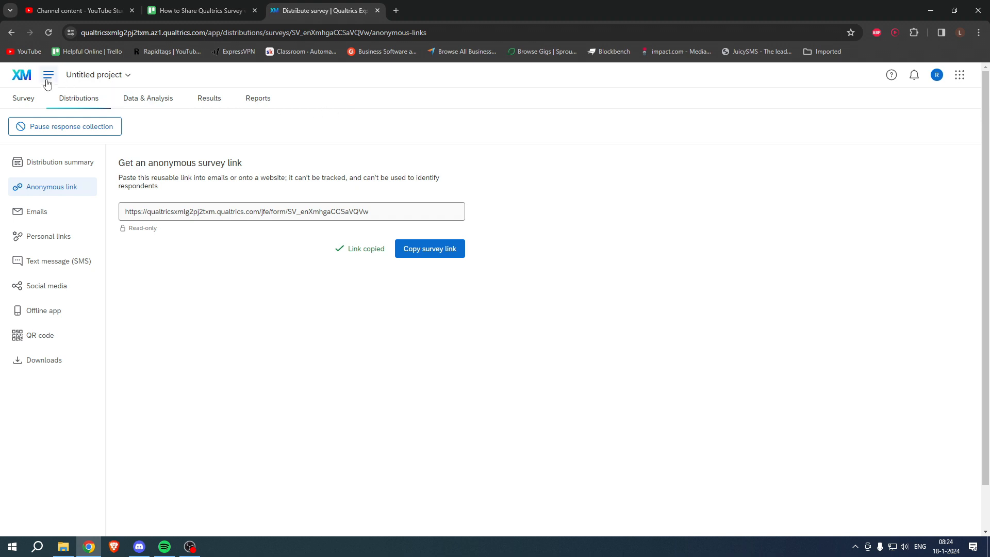
pyautogui.moveTo(26, 76)
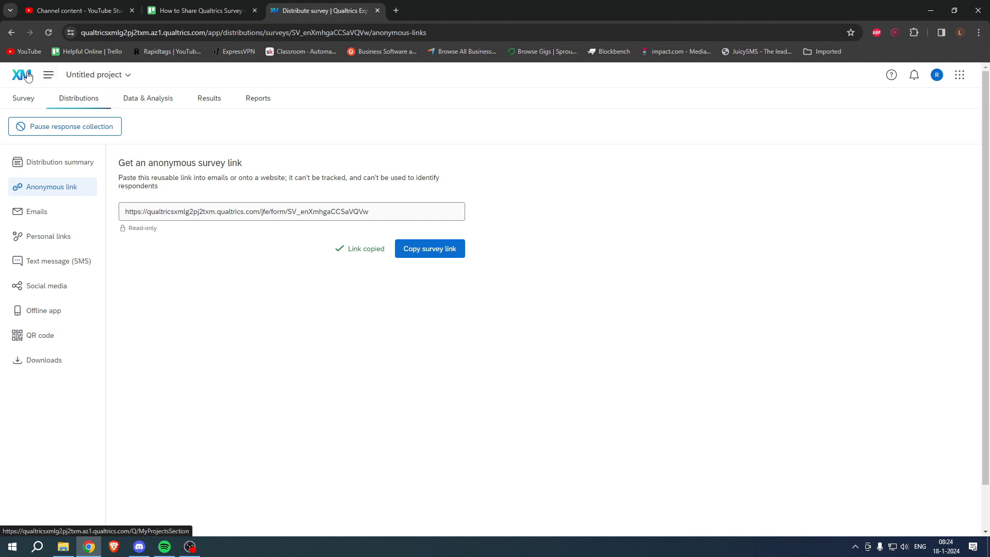
# Return to the Projects list and open Untitled project's options menu.
pyautogui.click(22, 75)
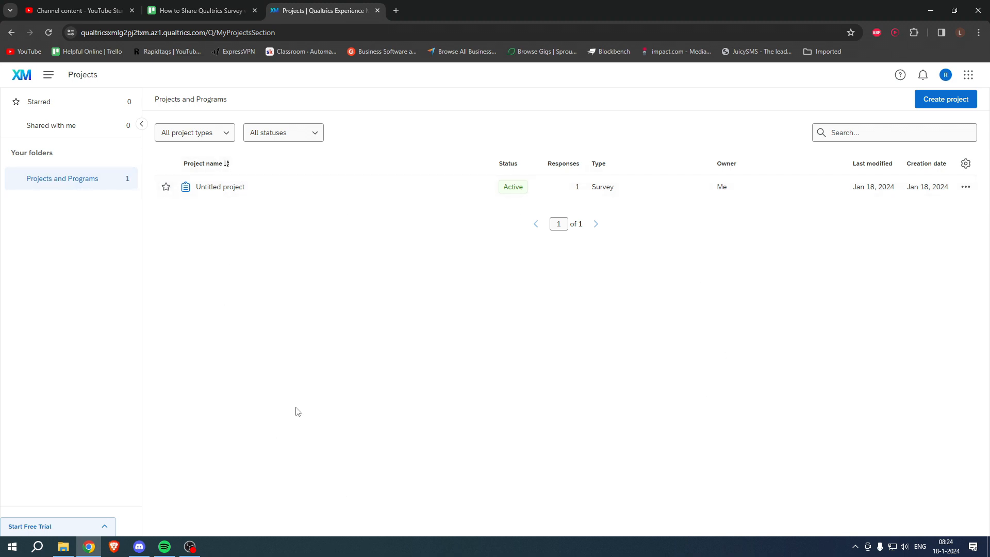
pyautogui.moveTo(244, 188)
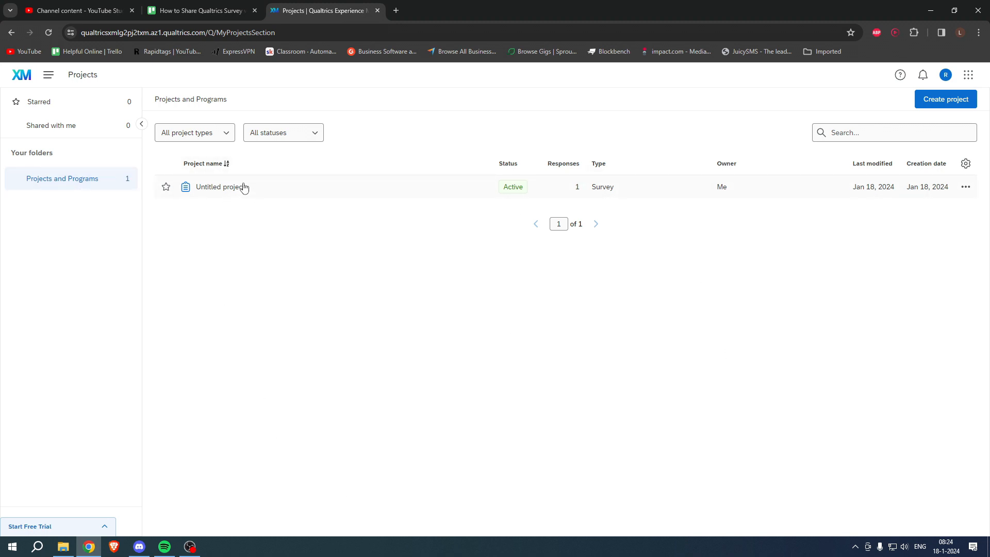
pyautogui.moveTo(966, 187)
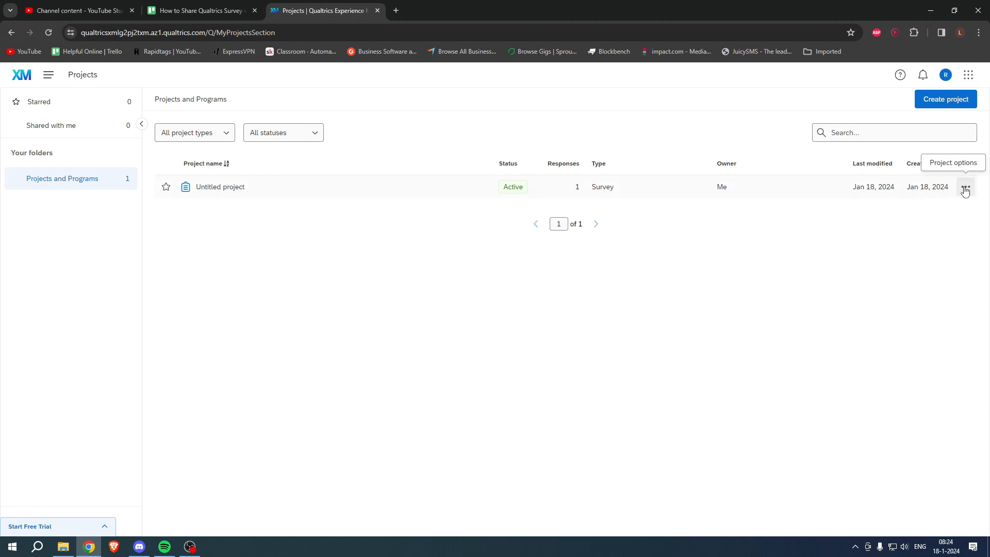
pyautogui.moveTo(966, 186)
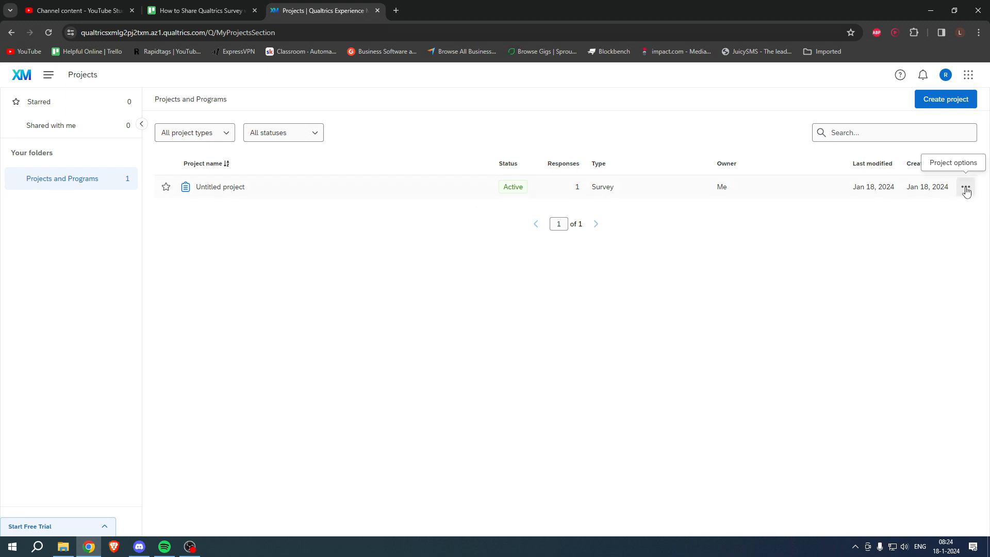
pyautogui.click(965, 188)
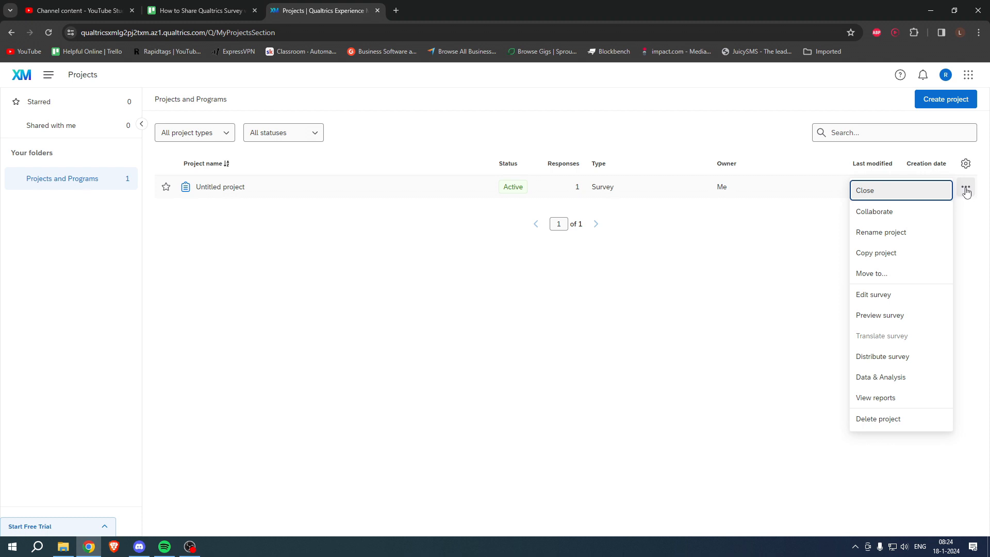
pyautogui.moveTo(887, 215)
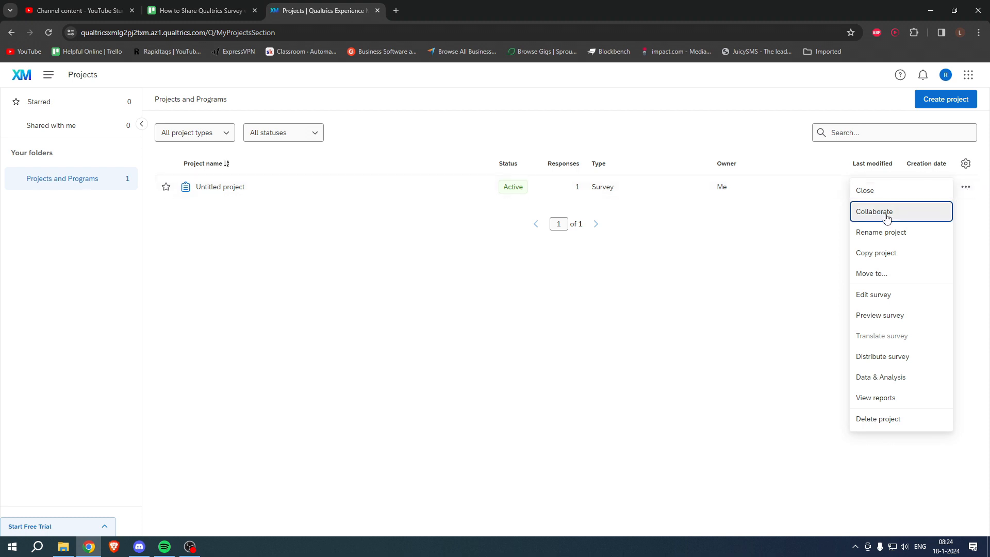
pyautogui.click(875, 212)
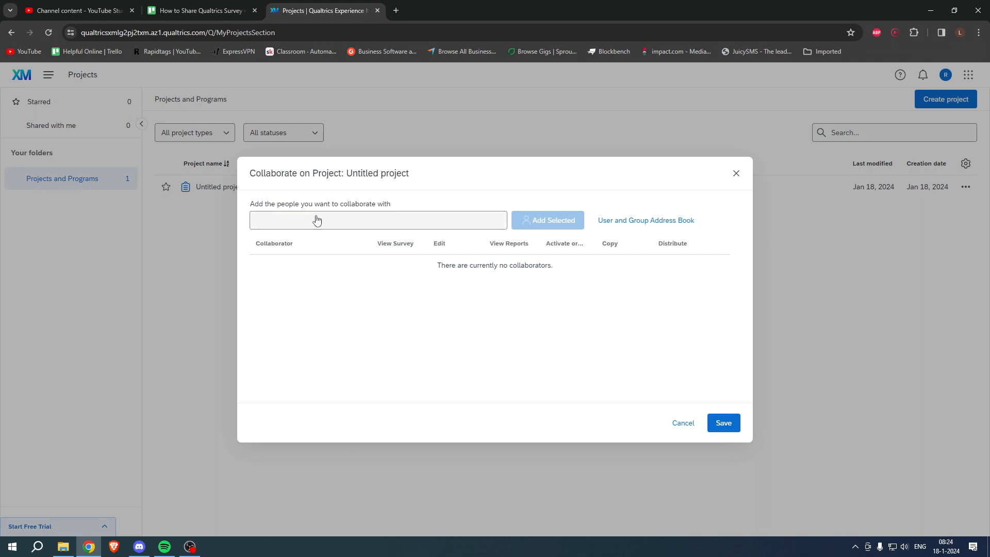
pyautogui.moveTo(276, 226)
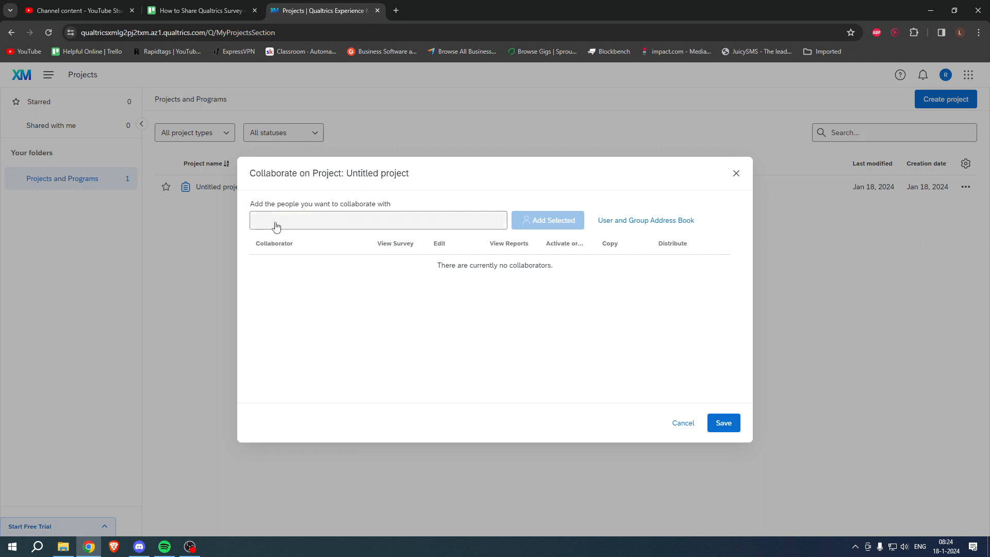
pyautogui.moveTo(341, 225)
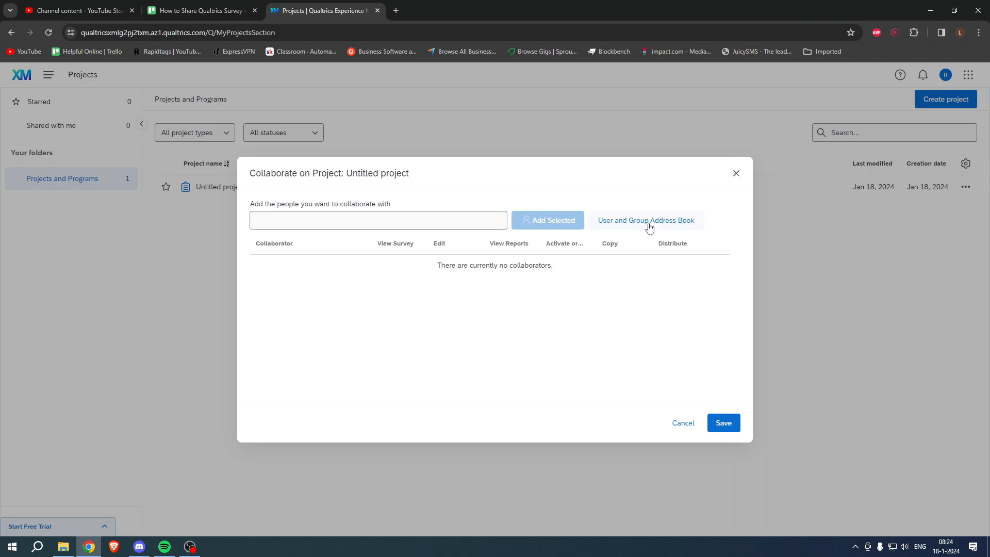
pyautogui.moveTo(617, 229)
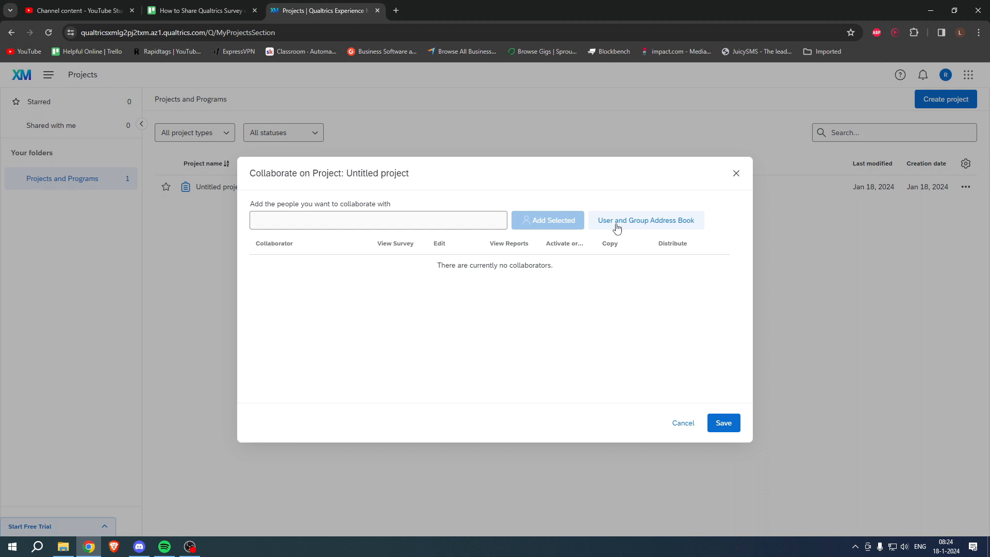
pyautogui.moveTo(679, 222)
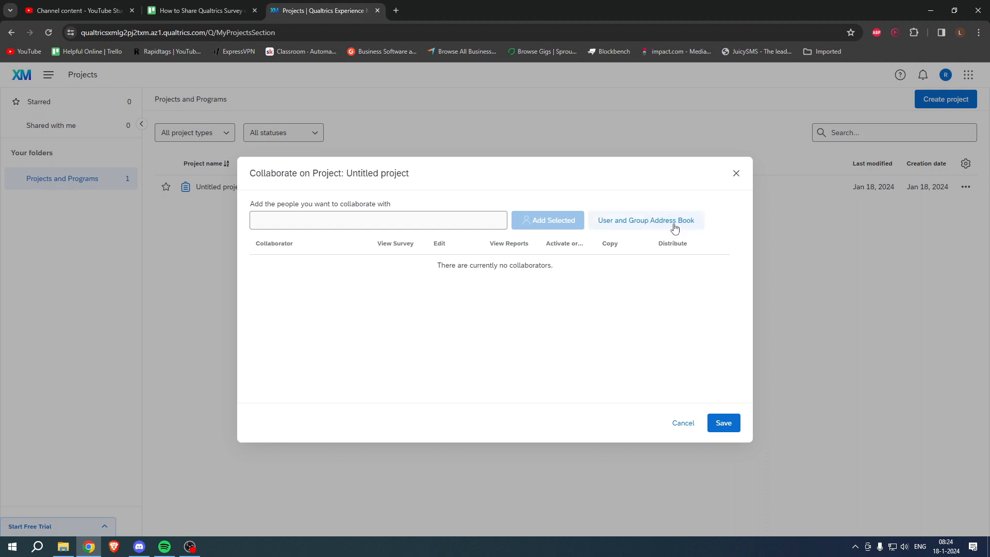
pyautogui.moveTo(688, 224)
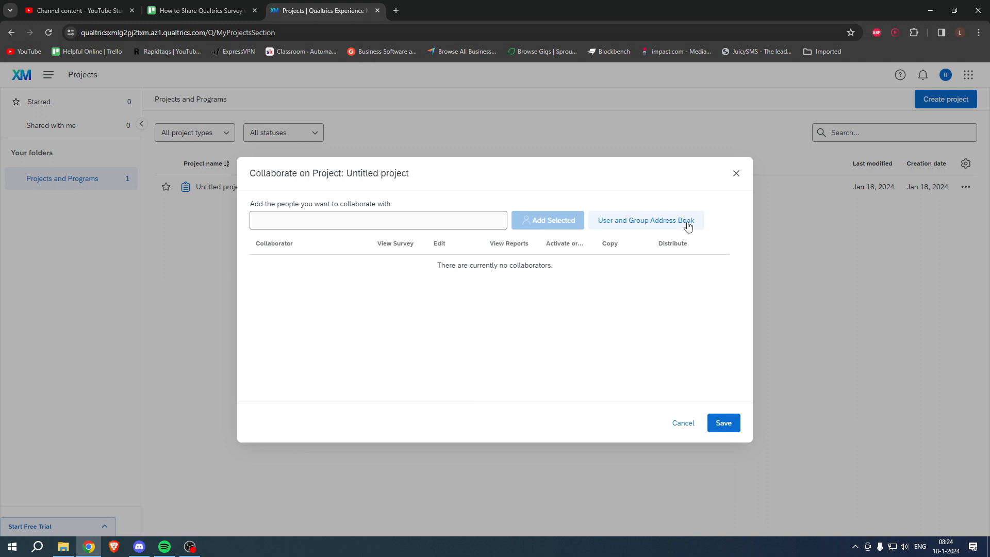
pyautogui.moveTo(658, 230)
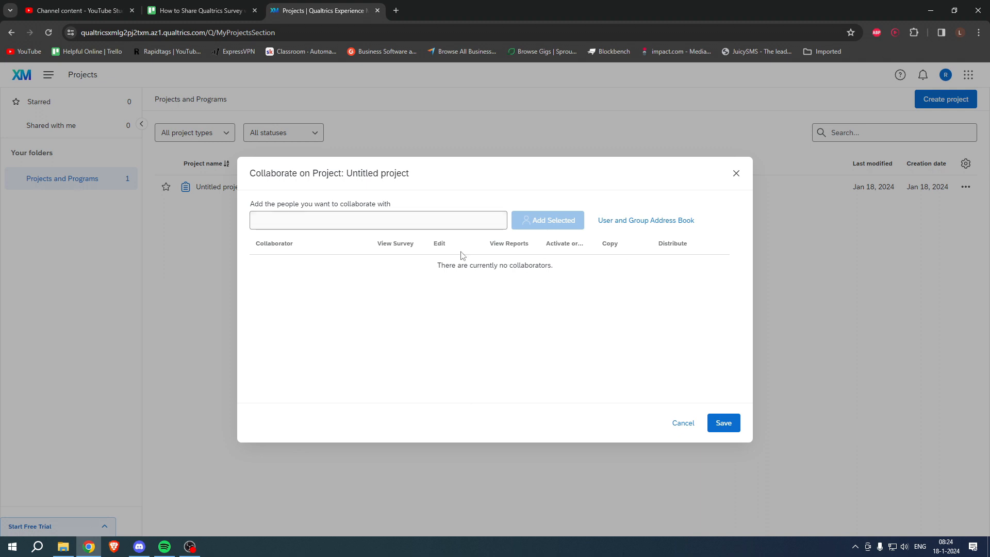
pyautogui.moveTo(397, 247)
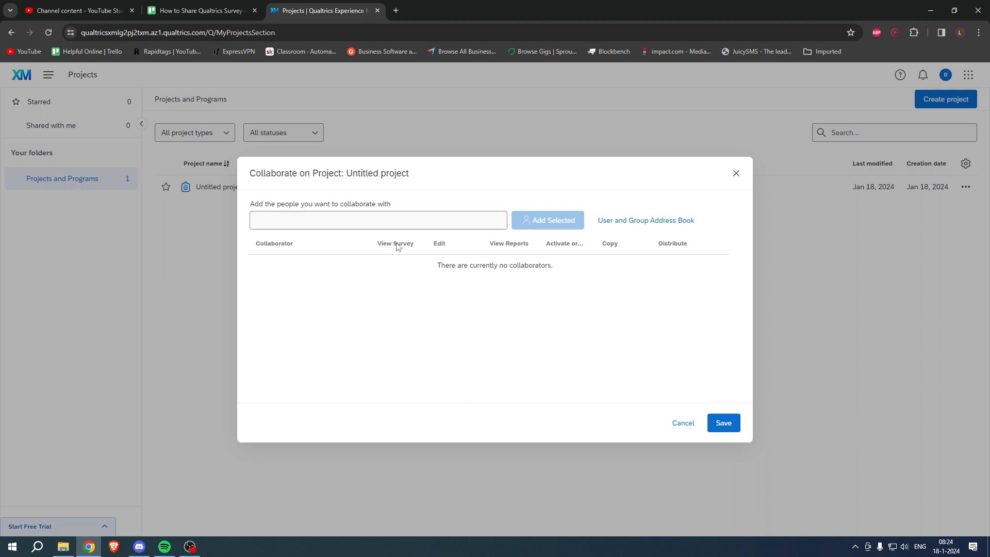
pyautogui.moveTo(568, 252)
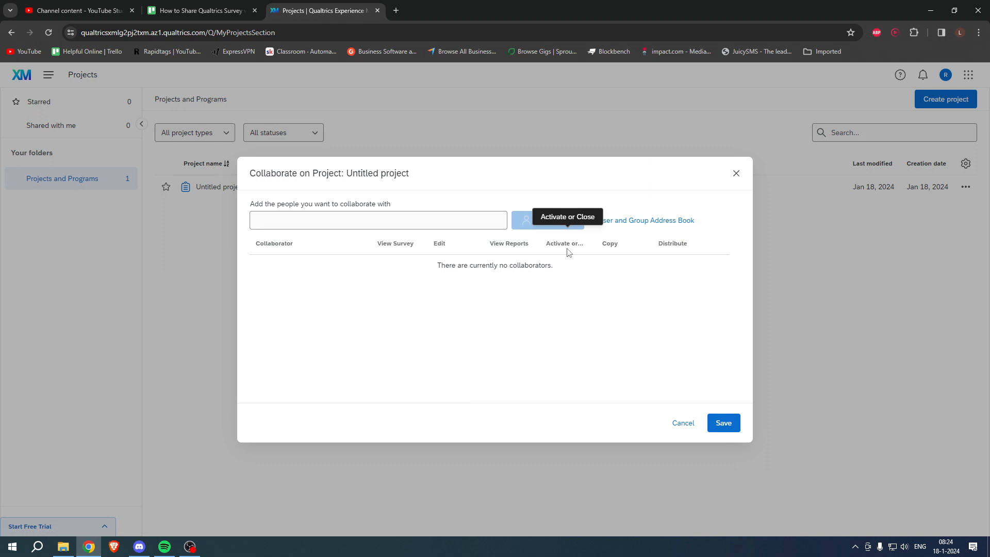
pyautogui.moveTo(681, 253)
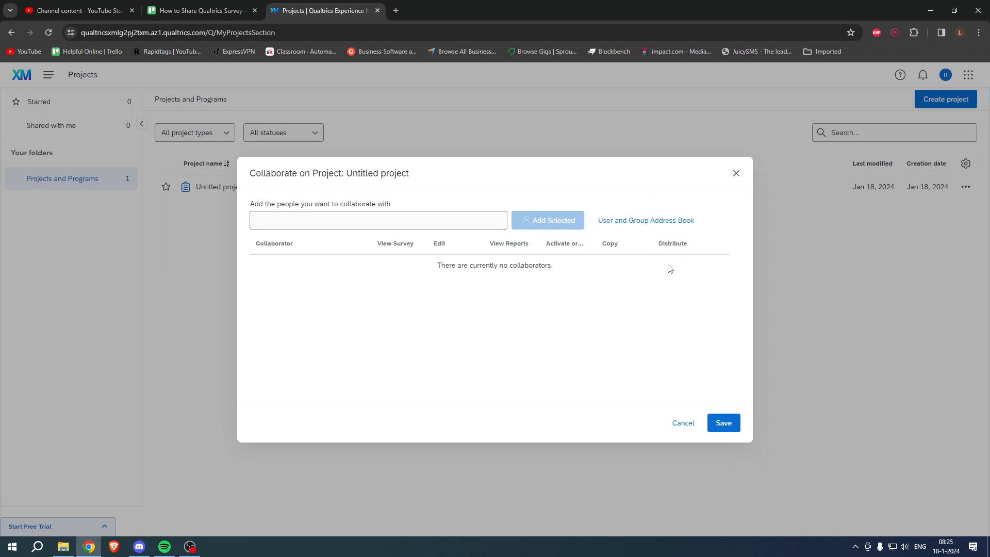
pyautogui.moveTo(400, 251)
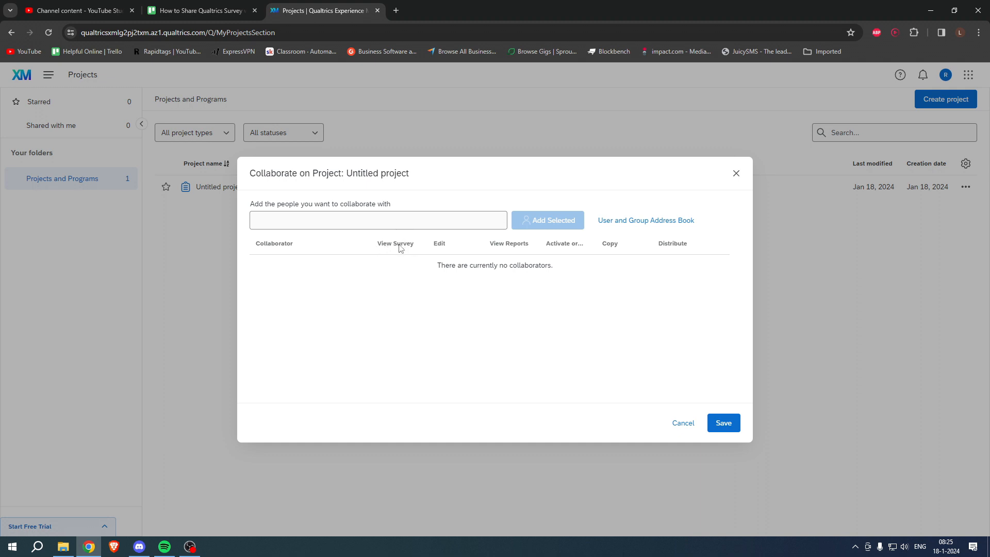
pyautogui.moveTo(435, 293)
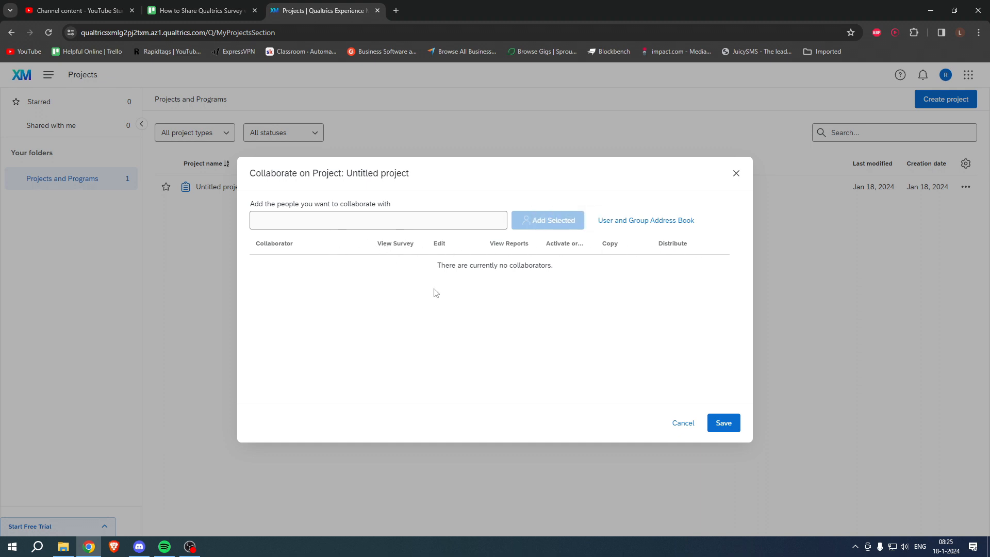
pyautogui.moveTo(723, 413)
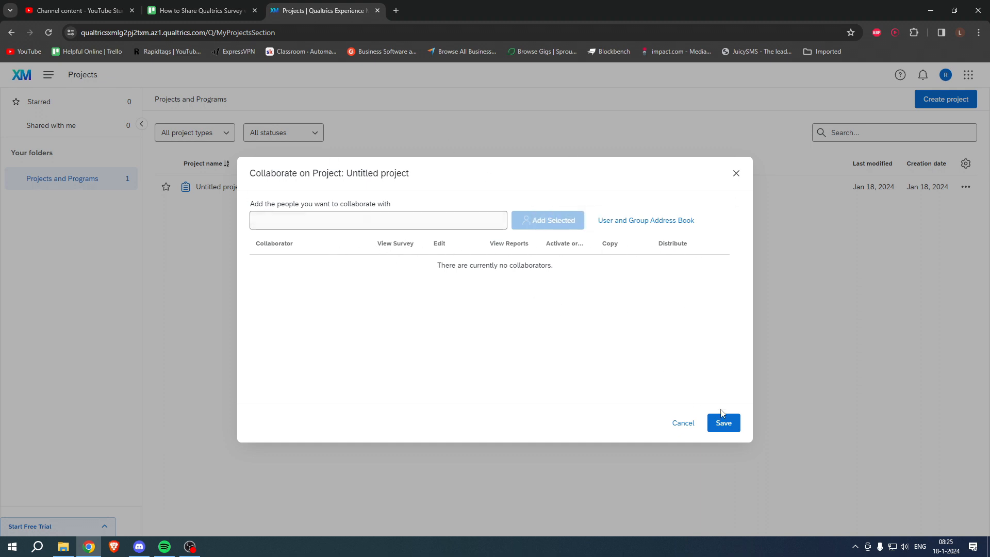
pyautogui.click(684, 423)
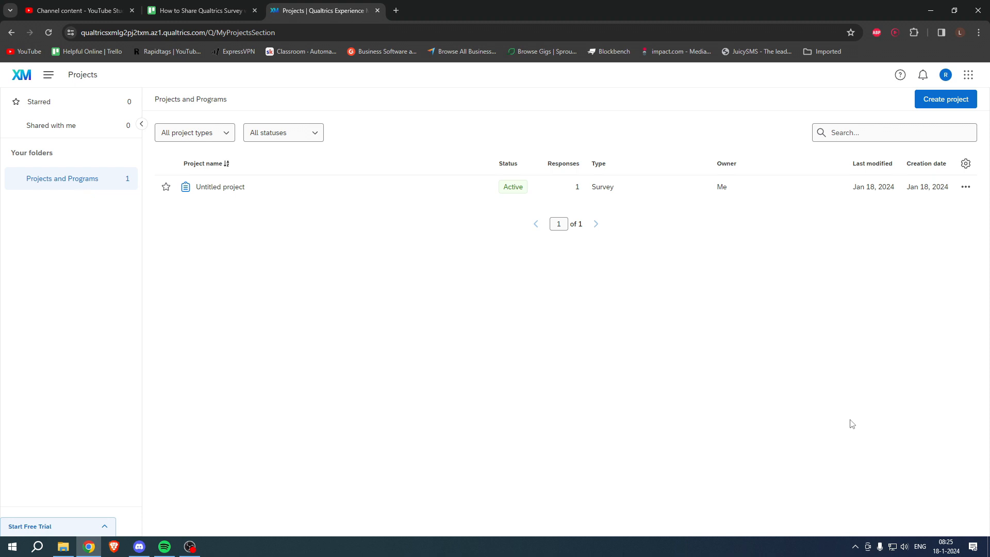
pyautogui.click(966, 187)
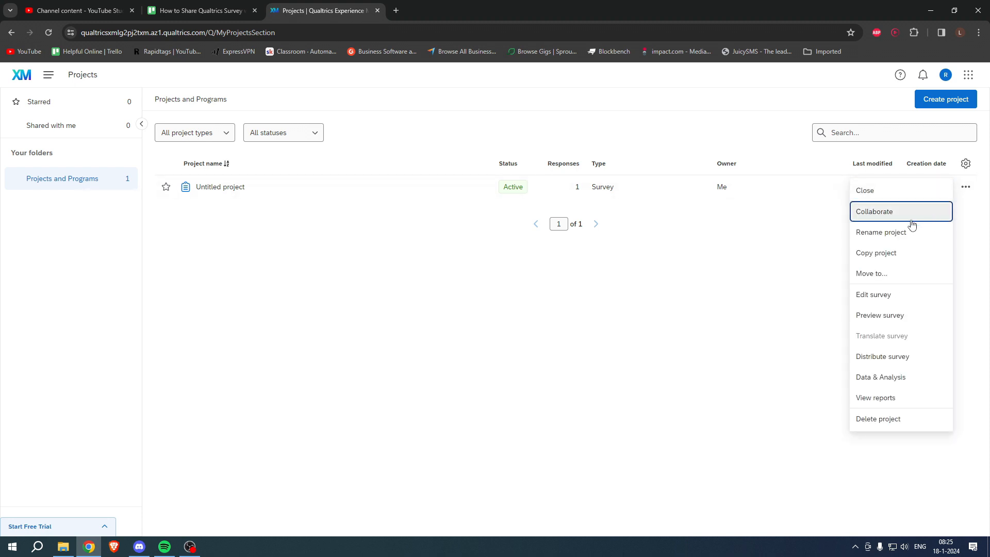
pyautogui.click(874, 212)
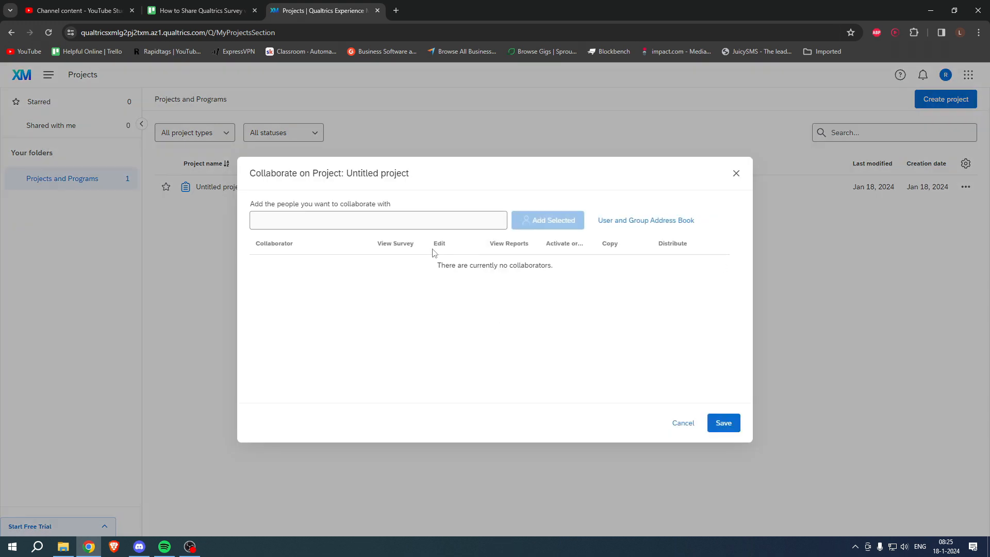
pyautogui.moveTo(529, 243)
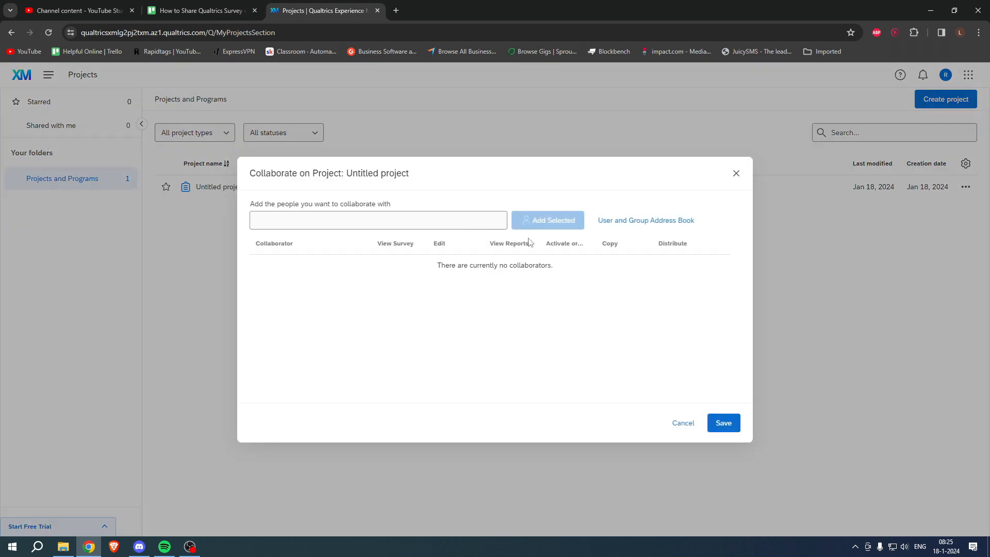